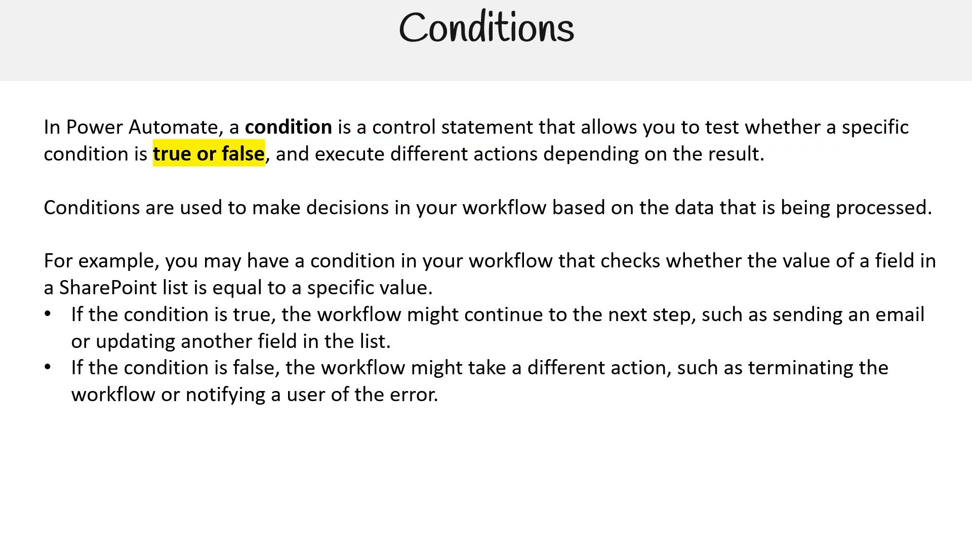
Step: Advance to the Conditions slide listing supported operators and the retweets comparison example
key(Right)
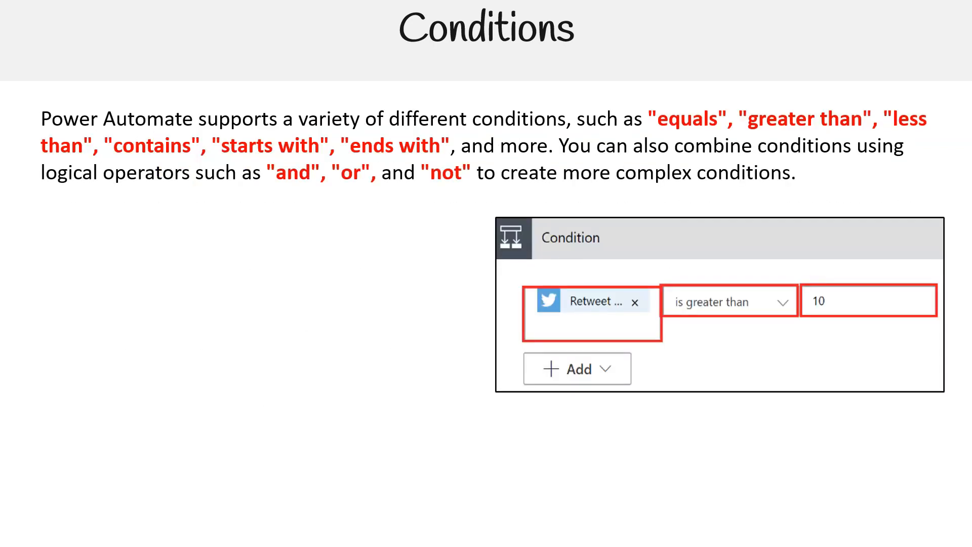